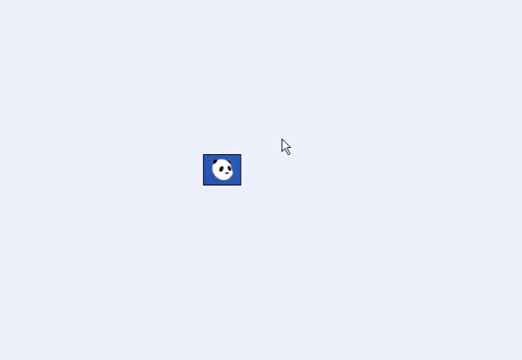
Bring up the Panda Cloud Antivirus main window from the tray, showing status OK.
{"action": "double_click", "coordinate": [220, 168]}
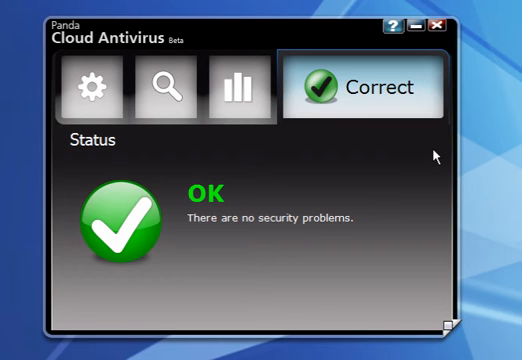
{"action": "mouse_move", "coordinate": [316, 84]}
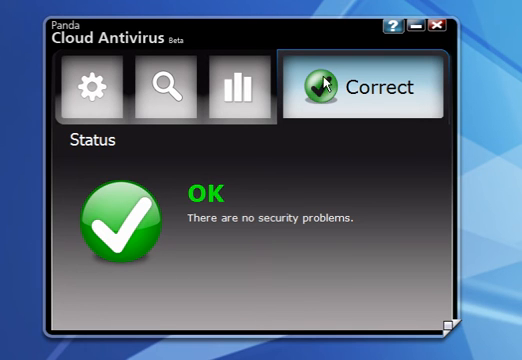
{"action": "mouse_move", "coordinate": [324, 92]}
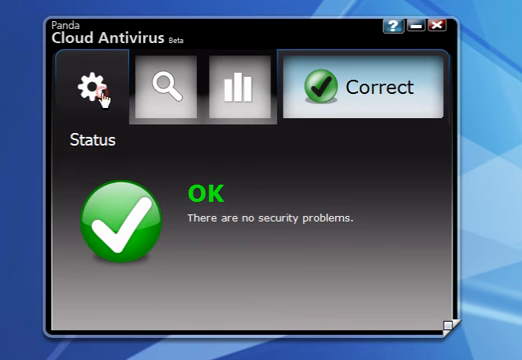
Show the Settings page with automatic virus management enabled and empty proxy fields.
{"action": "left_click", "coordinate": [88, 86]}
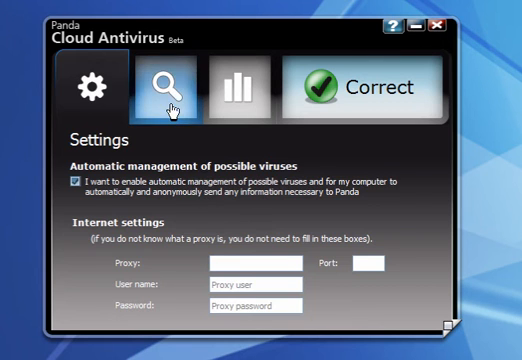
Go through the Scan page to the Report page with its detection pie chart.
{"action": "left_click", "coordinate": [172, 88]}
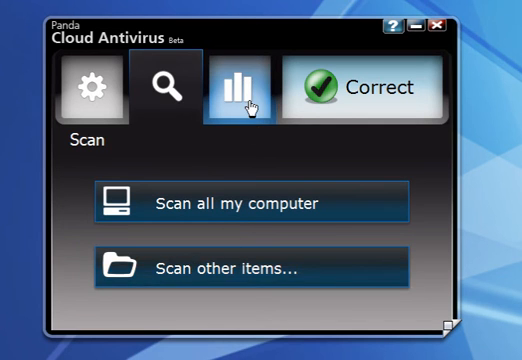
{"action": "left_click", "coordinate": [244, 84]}
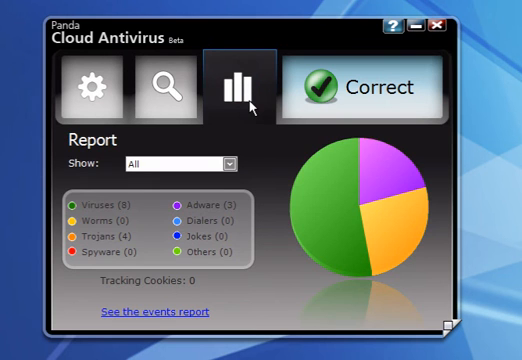
{"action": "mouse_move", "coordinate": [204, 168]}
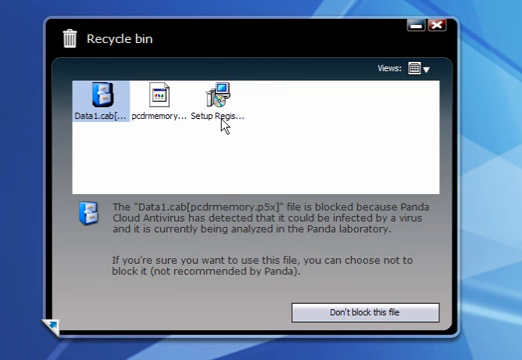
{"action": "mouse_move", "coordinate": [216, 136]}
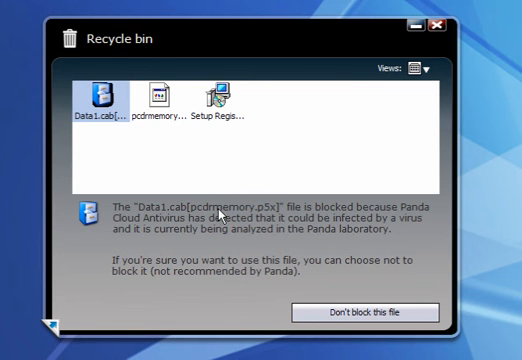
{"action": "mouse_move", "coordinate": [222, 150]}
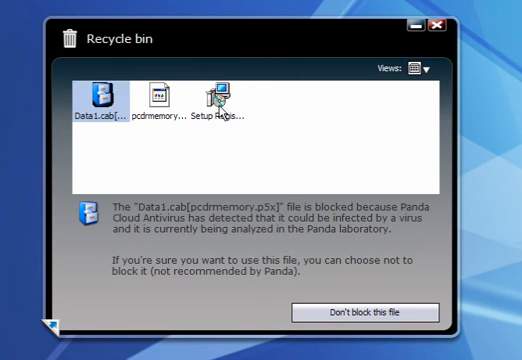
{"action": "mouse_move", "coordinate": [212, 104]}
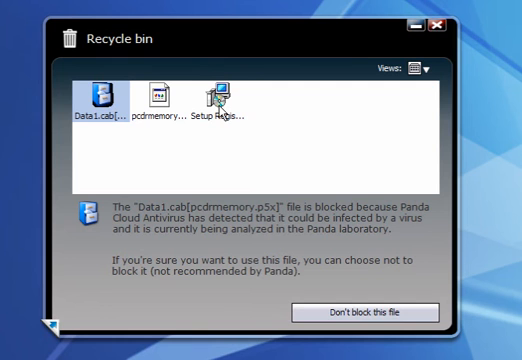
{"action": "mouse_move", "coordinate": [330, 312]}
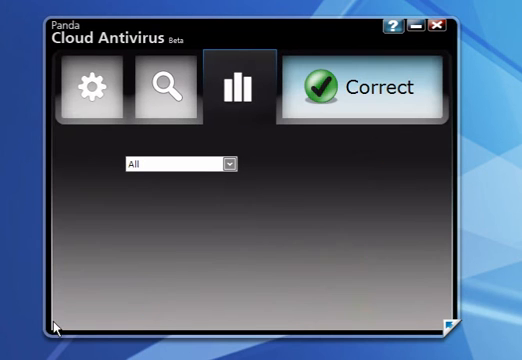
{"action": "left_click", "coordinate": [234, 86]}
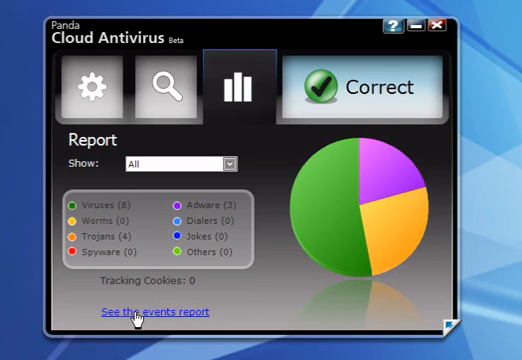
{"action": "left_click", "coordinate": [132, 312]}
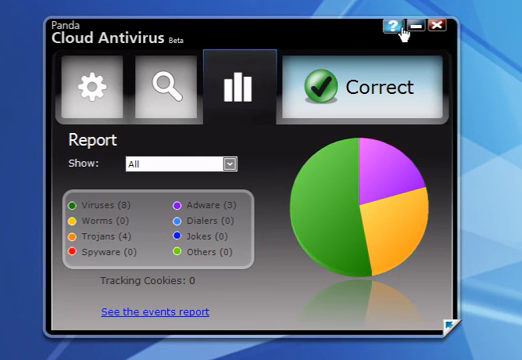
{"action": "mouse_move", "coordinate": [436, 30]}
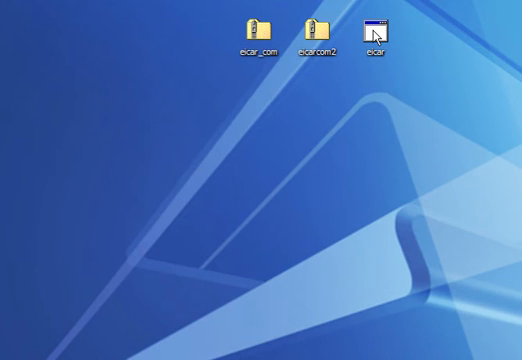
Run the eicar test program from the desktop so the antivirus deletes it.
{"action": "double_click", "coordinate": [376, 28]}
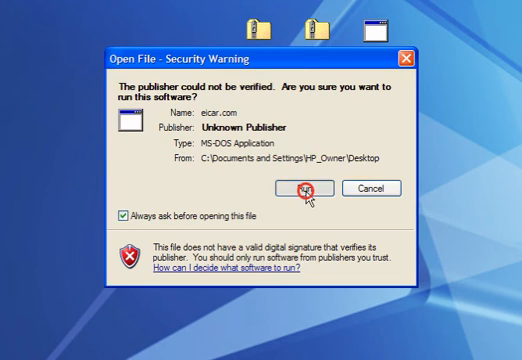
{"action": "left_click", "coordinate": [324, 188]}
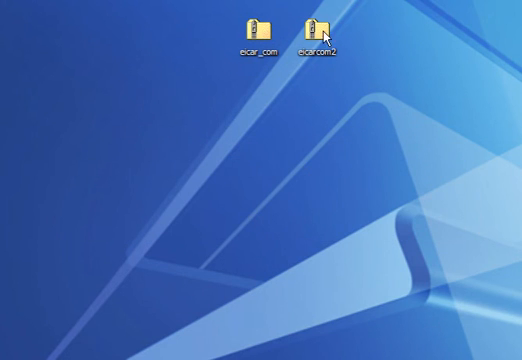
Extract the eicarcom2 archive, ending with a 'Virus deleted' alert.
{"action": "right_click", "coordinate": [318, 28]}
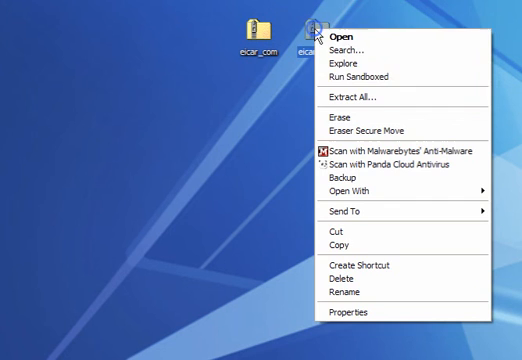
{"action": "left_click", "coordinate": [352, 98]}
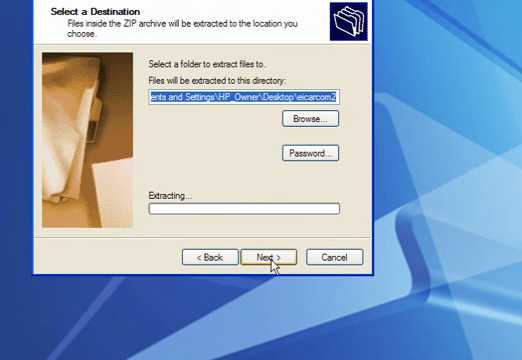
{"action": "left_click", "coordinate": [264, 256]}
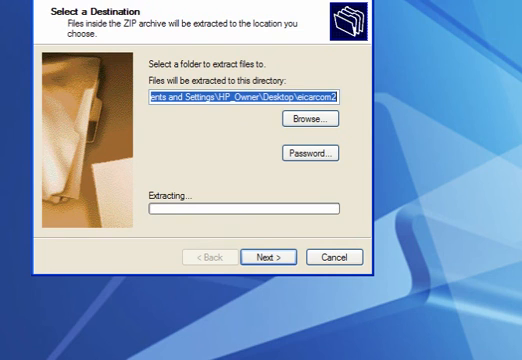
{"action": "left_click", "coordinate": [268, 252]}
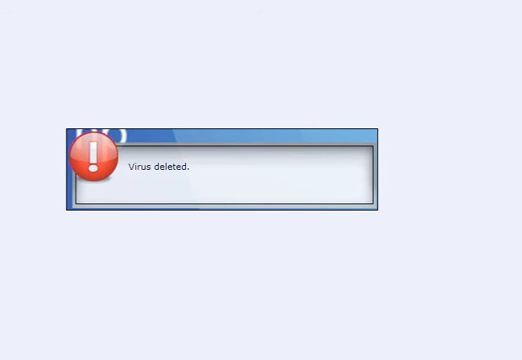
{"action": "mouse_move", "coordinate": [88, 194]}
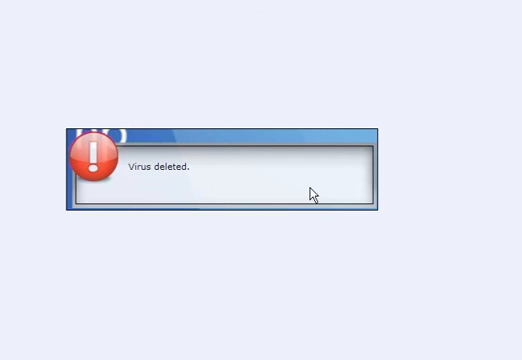
{"action": "mouse_move", "coordinate": [328, 112]}
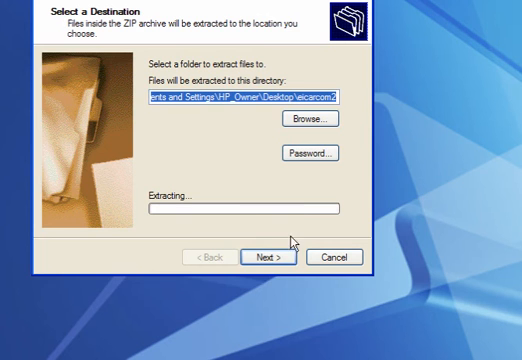
Attempt to extract eicar_com.zip and dismiss the 'No files to extract' error.
{"action": "left_click", "coordinate": [272, 256]}
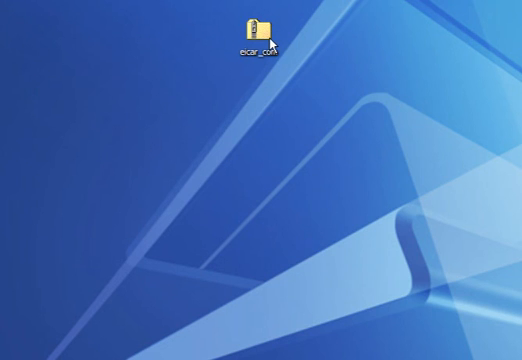
{"action": "right_click", "coordinate": [268, 38]}
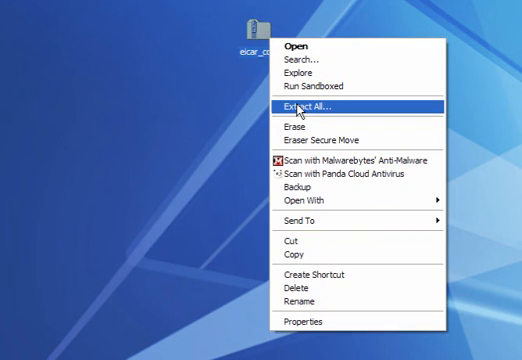
{"action": "left_click", "coordinate": [316, 104]}
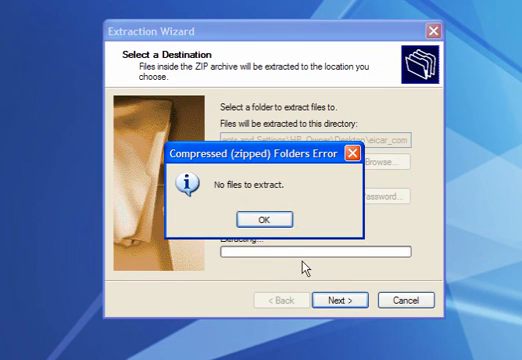
{"action": "left_click", "coordinate": [252, 218]}
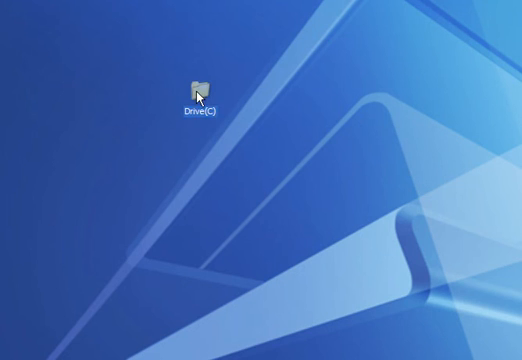
Show the desktop folder listing the antispyware and WinClear setup files.
{"action": "double_click", "coordinate": [196, 84]}
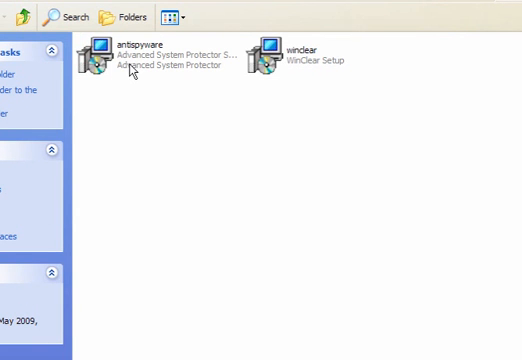
{"action": "mouse_move", "coordinate": [224, 88]}
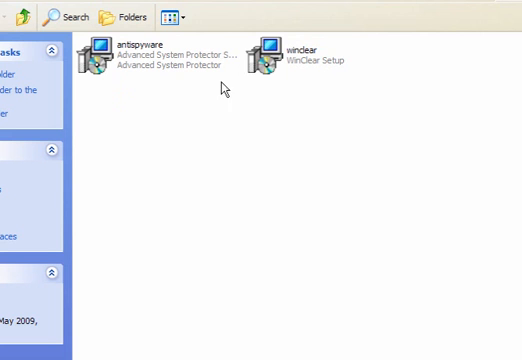
{"action": "mouse_move", "coordinate": [284, 144]}
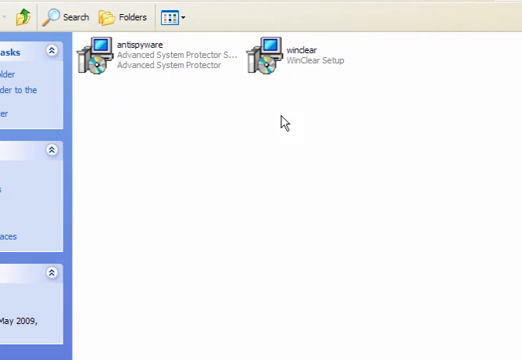
{"action": "mouse_move", "coordinate": [140, 64]}
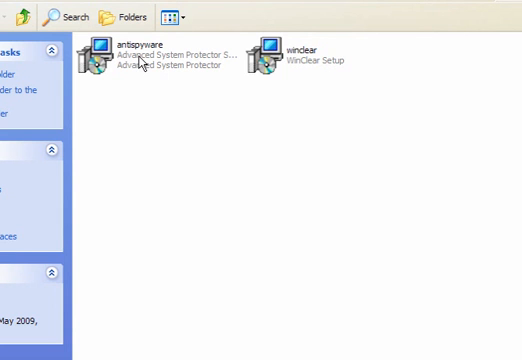
{"action": "mouse_move", "coordinate": [268, 62]}
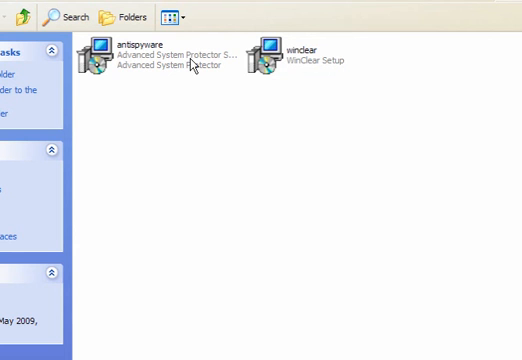
{"action": "mouse_move", "coordinate": [450, 16]}
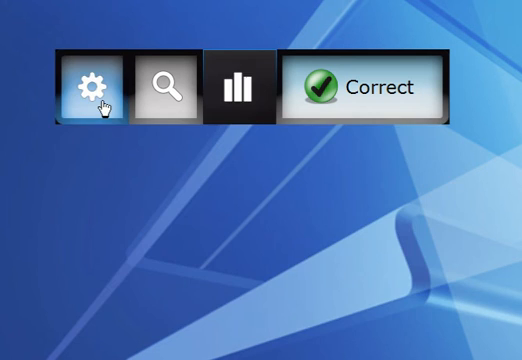
Return to the Panda Cloud Antivirus Settings page.
{"action": "left_click", "coordinate": [86, 88]}
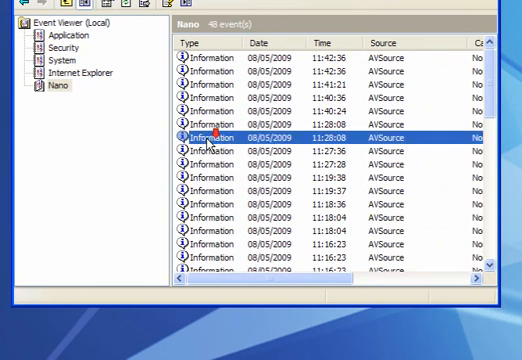
Scroll through the Nano log's AVSource information events in Event Viewer.
{"action": "scroll", "scroll_direction": "down", "scroll_amount": 3}
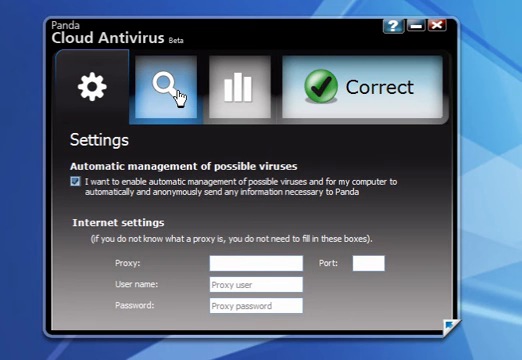
Return via the Scan page to the Report page with detections by threat type.
{"action": "left_click", "coordinate": [160, 84]}
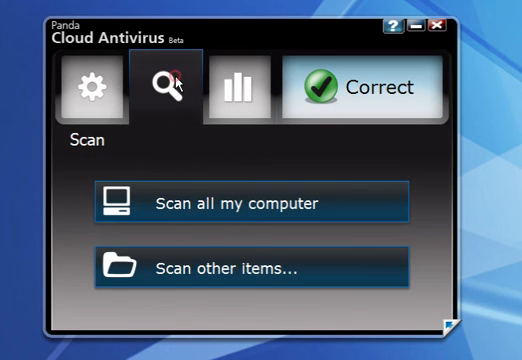
{"action": "left_click", "coordinate": [248, 86]}
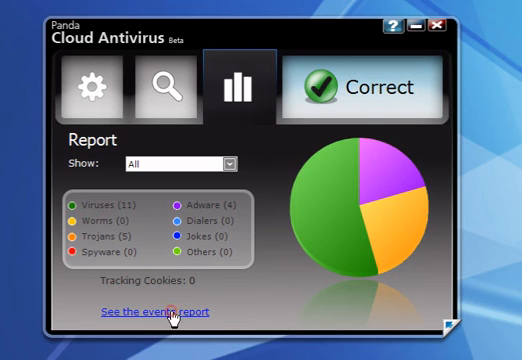
{"action": "left_click", "coordinate": [156, 312]}
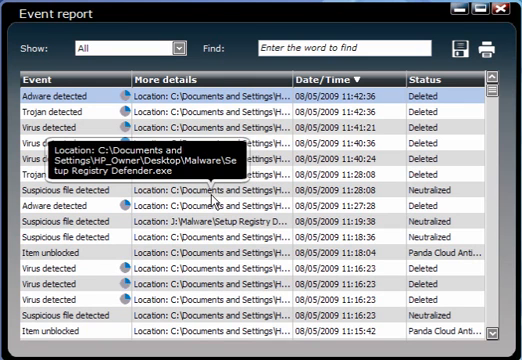
{"action": "mouse_move", "coordinate": [310, 200]}
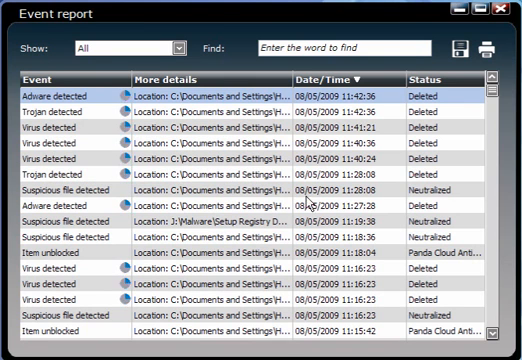
{"action": "mouse_move", "coordinate": [430, 196]}
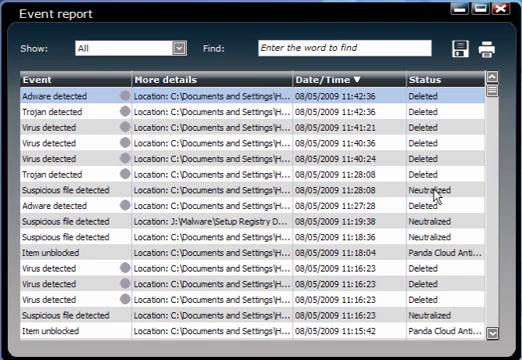
{"action": "mouse_move", "coordinate": [416, 172]}
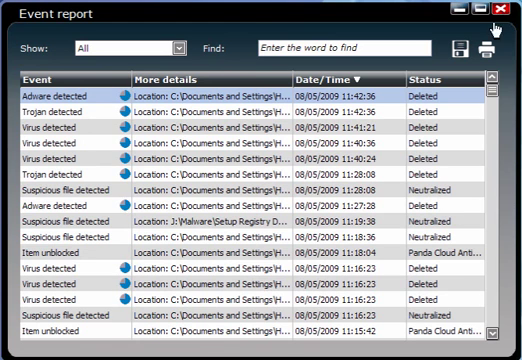
{"action": "left_click", "coordinate": [504, 8]}
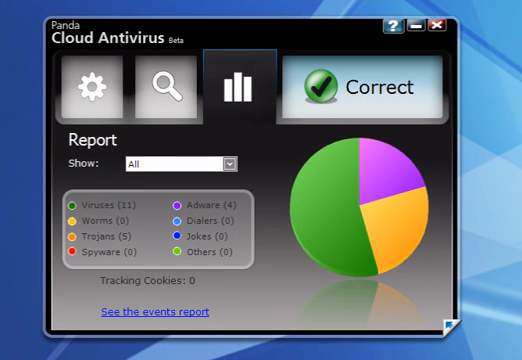